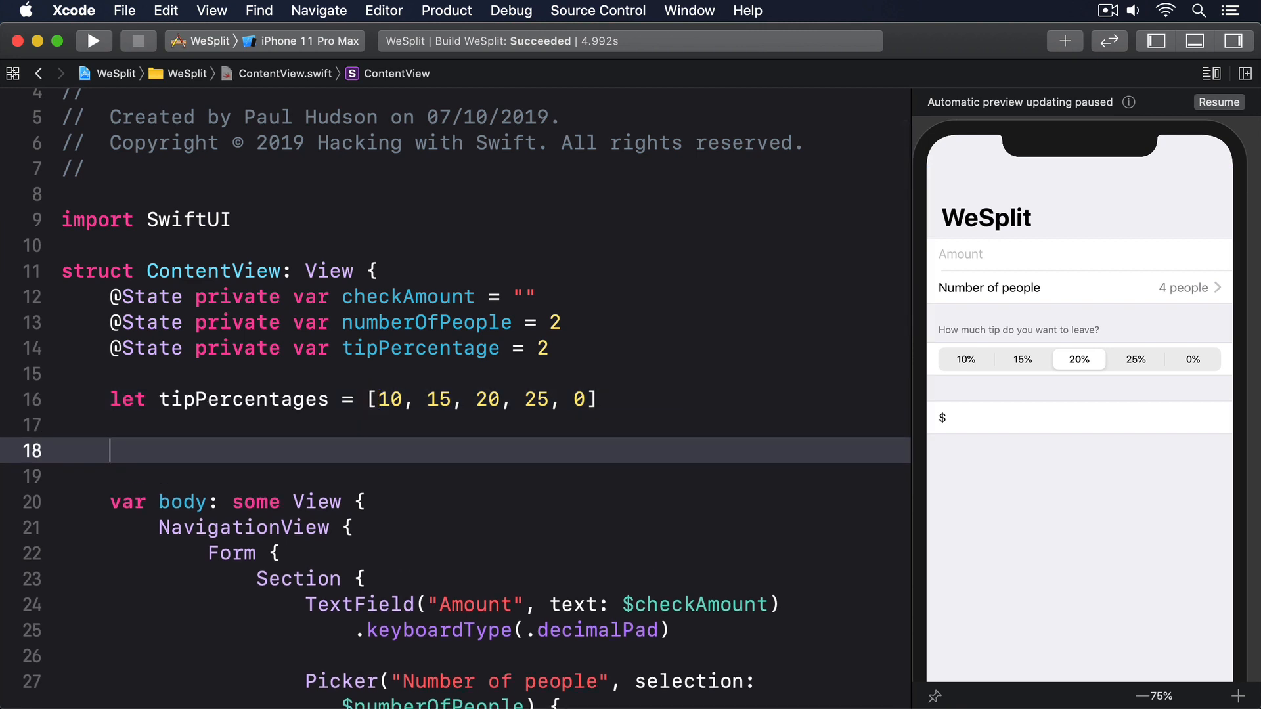
# Declare var totalPerPerson: Double with a 'calculate the total per person here' comment and return 0.
pyautogui.write('var tota')
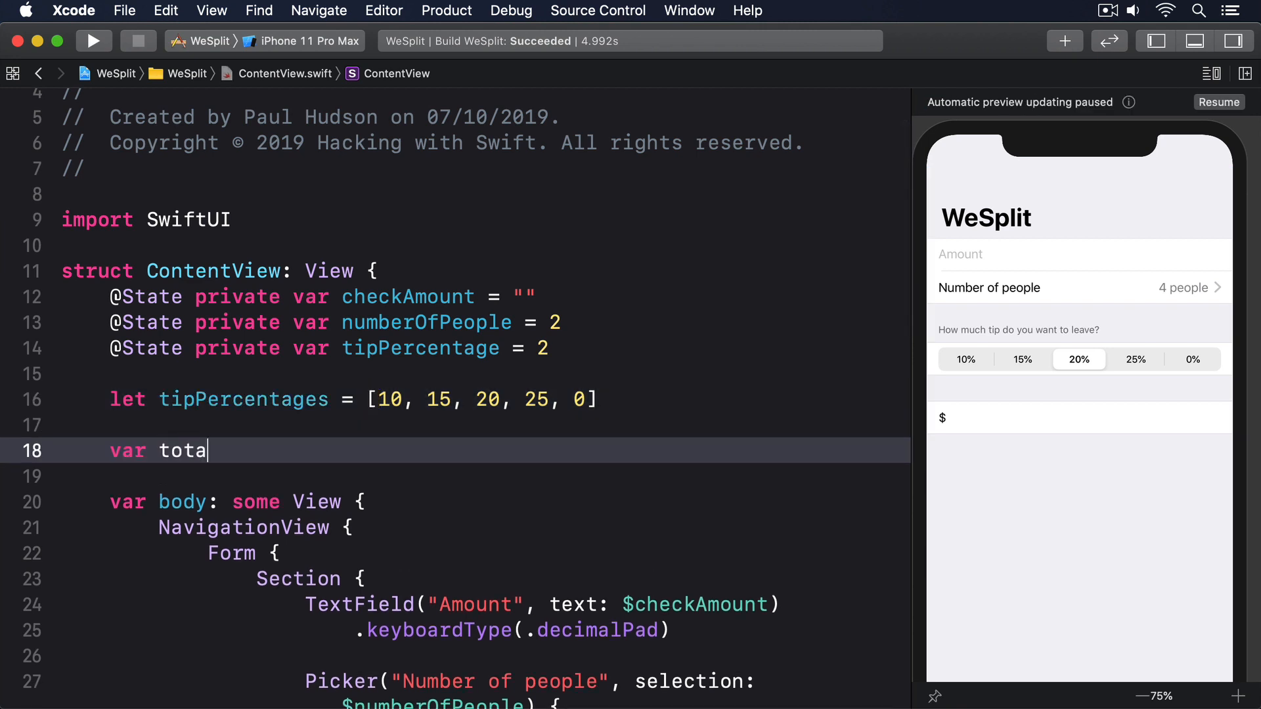
pyautogui.write('lPerPerson: Doubl')
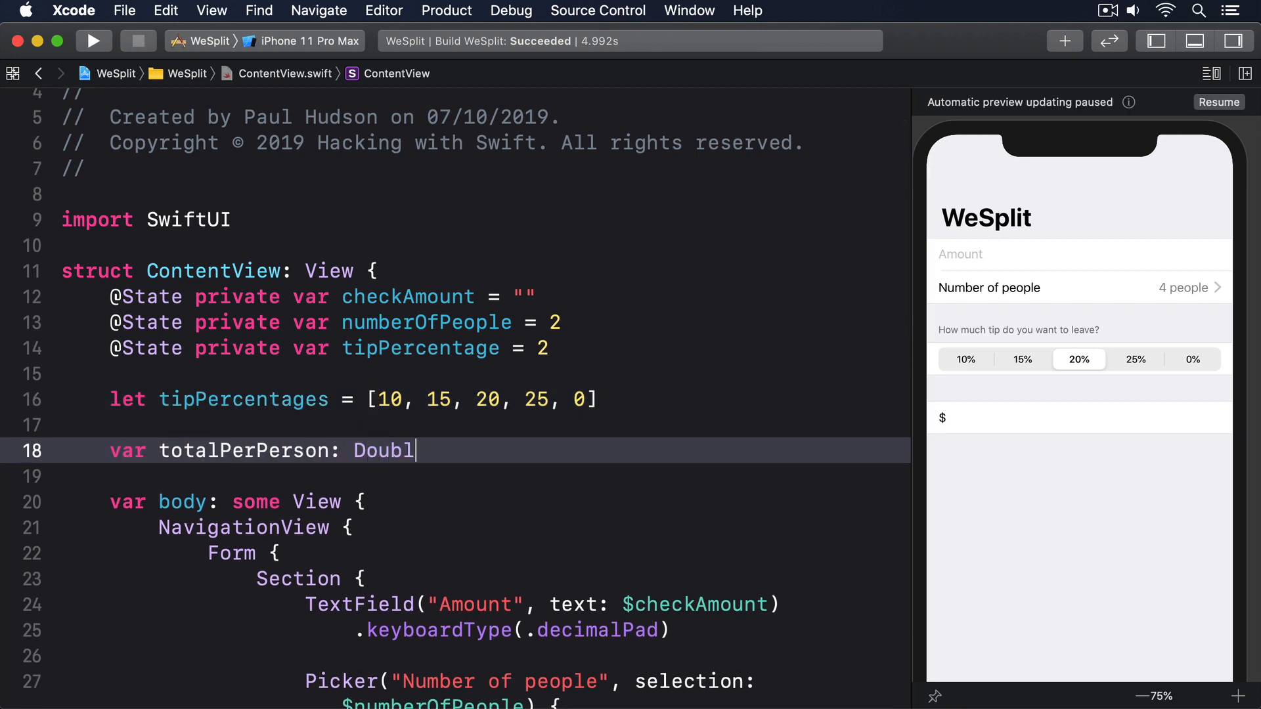
pyautogui.write('e {')
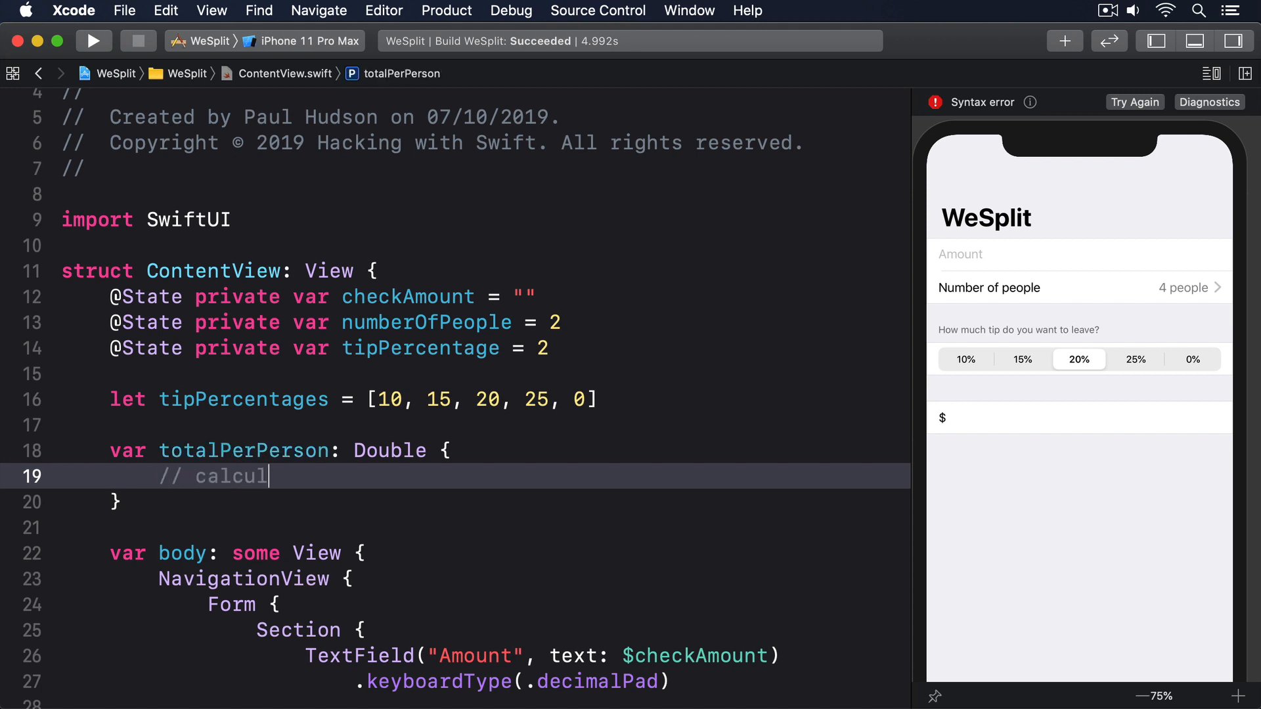
pyautogui.write('ate the total per person here')
pyautogui.write('return 0')
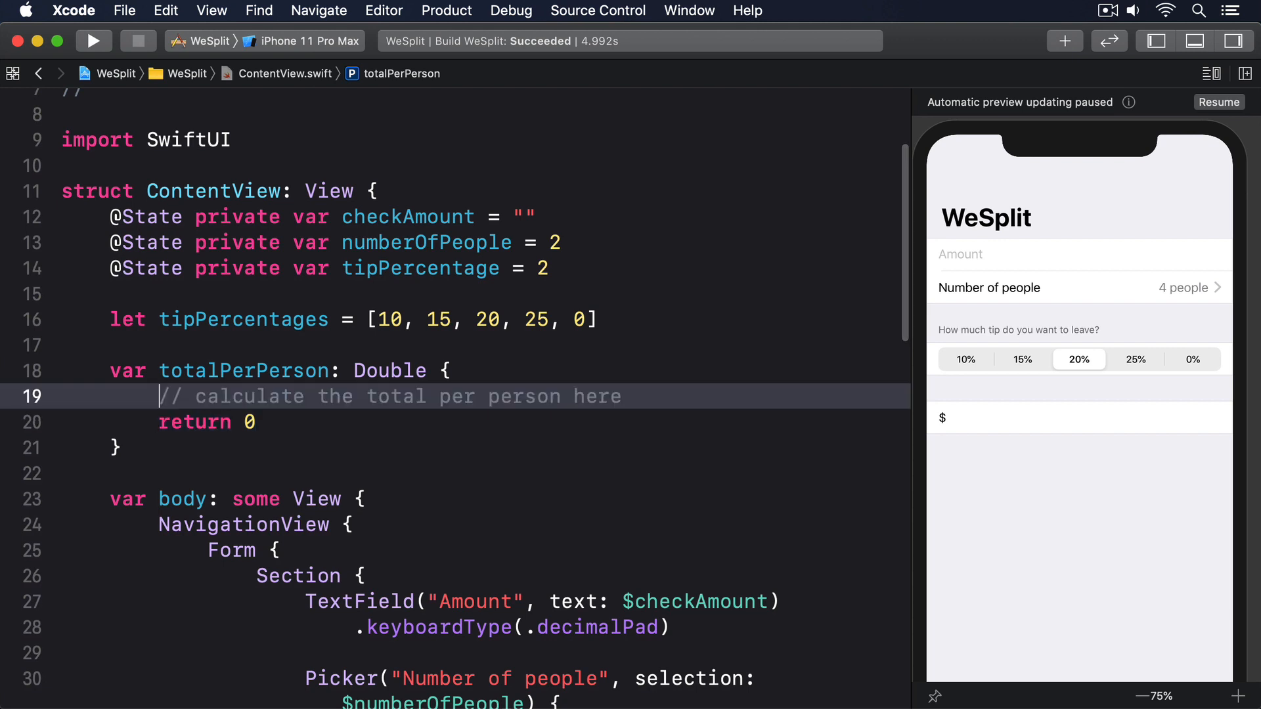
# Add peopleCount = Double(numberOfPeople + 2) and tipSelection = Double(tipPercentages[tipPercentage]).
pyautogui.write('let peopleCou')
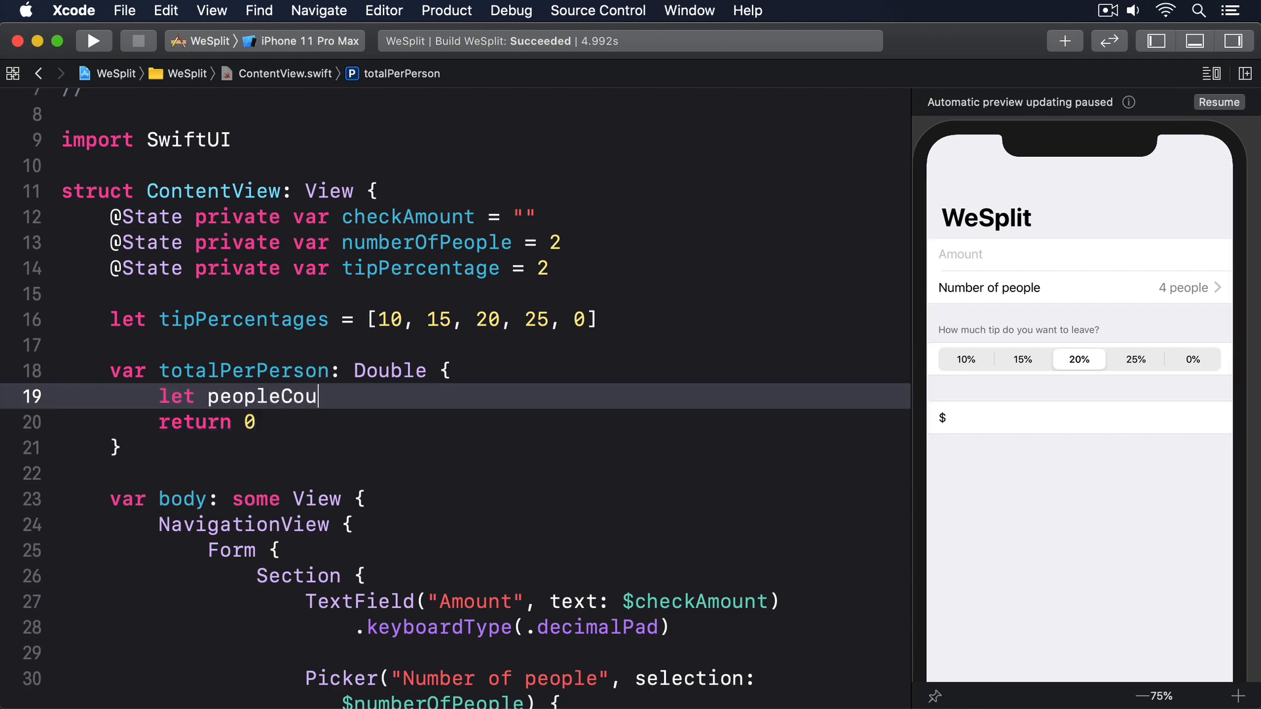
pyautogui.write('nt = Double(numberOf')
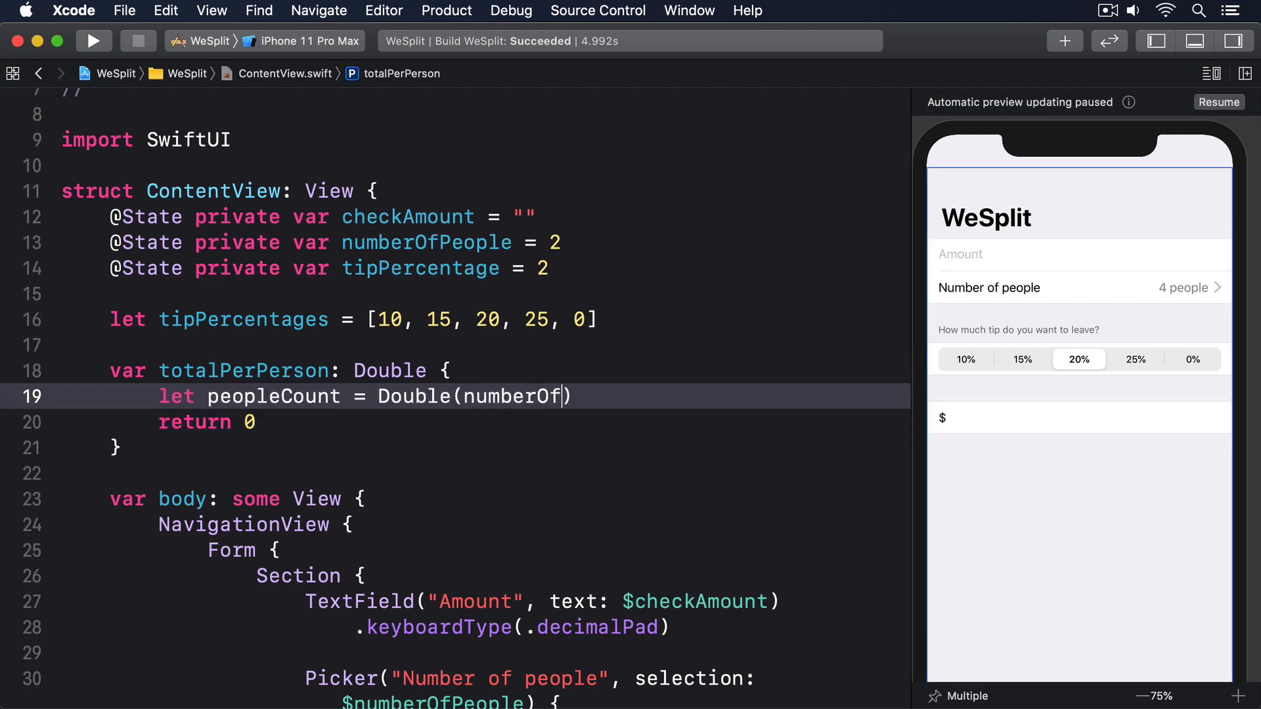
pyautogui.write('People + 2)')
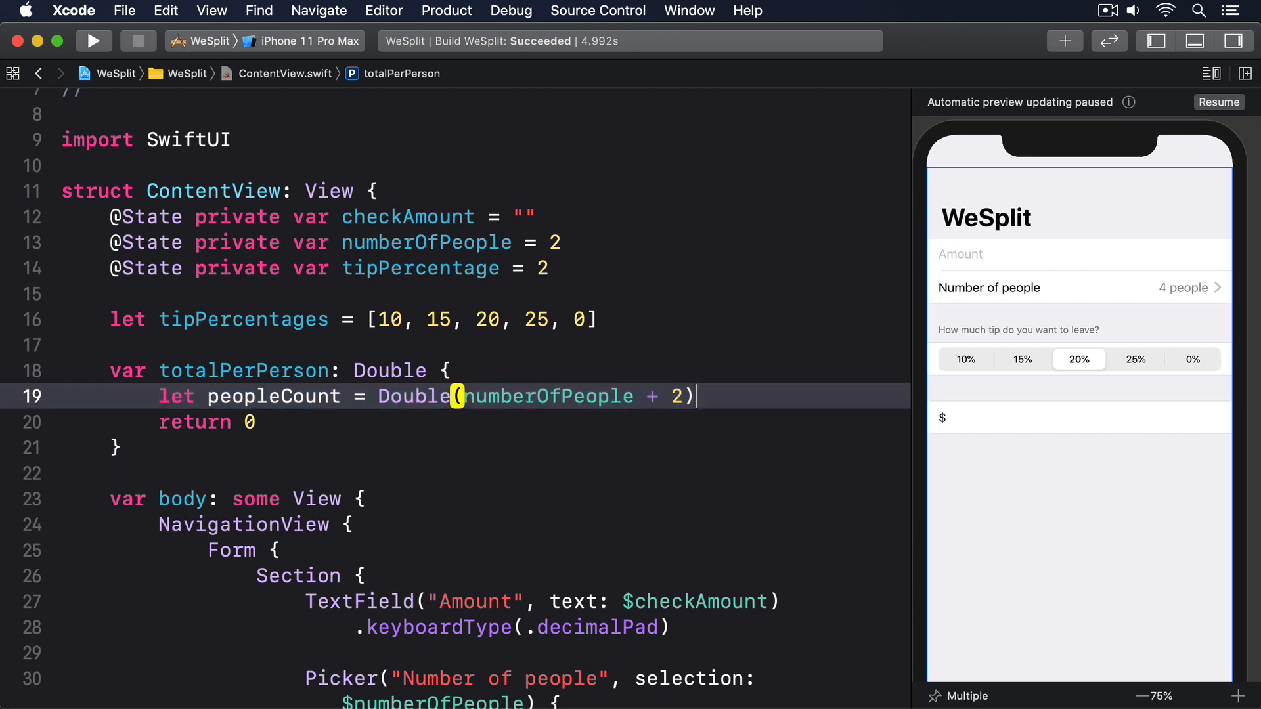
pyautogui.write('let tipSelection =')
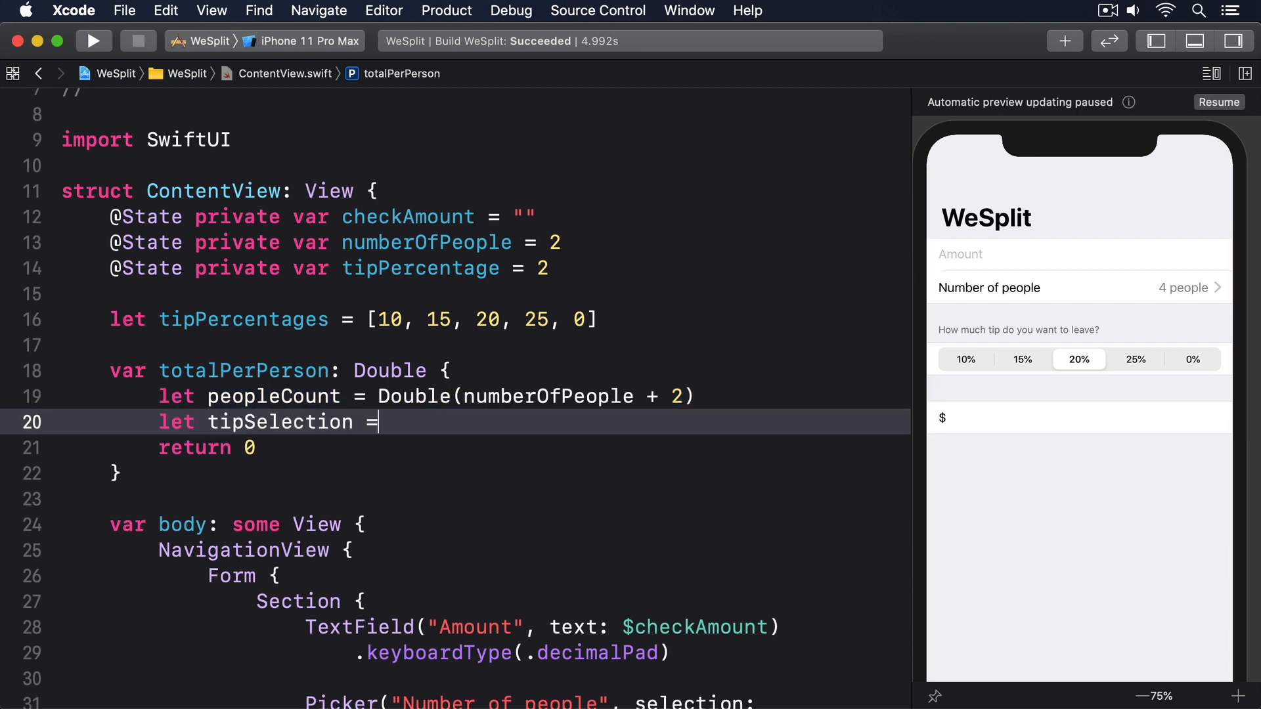
pyautogui.write('Double(tipPercentages[tipPercentage')
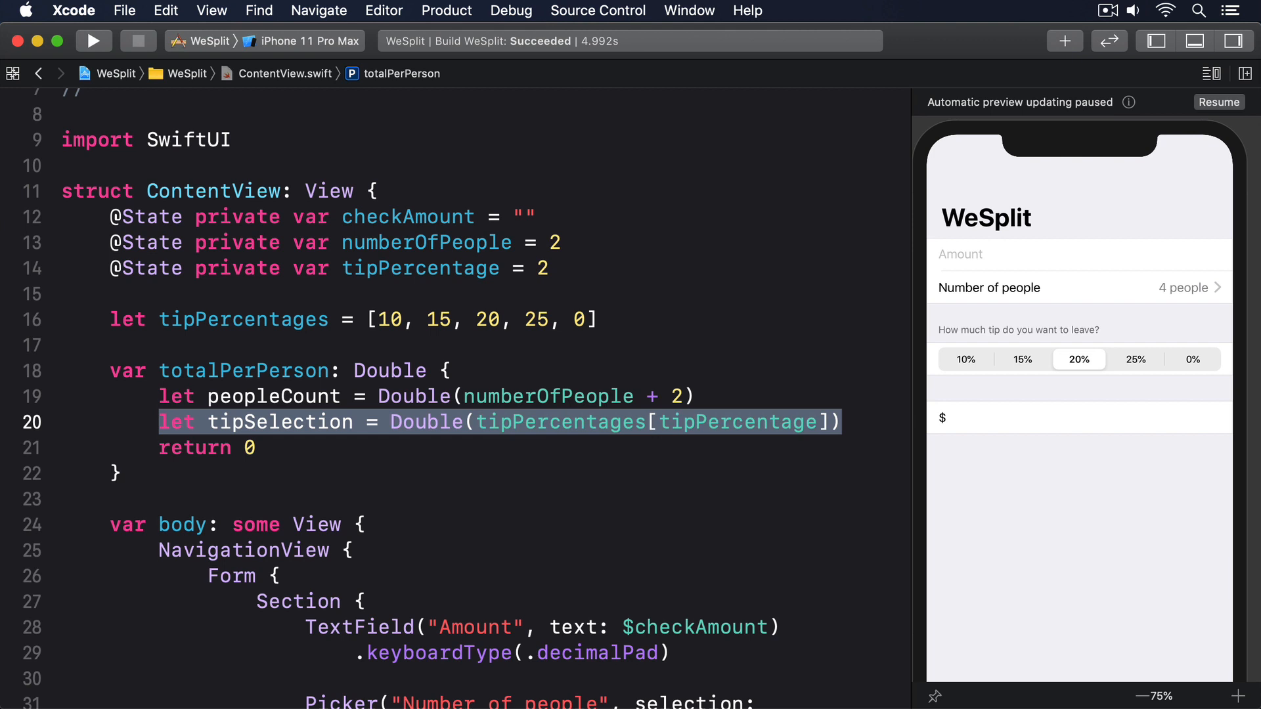
pyautogui.write('let double')
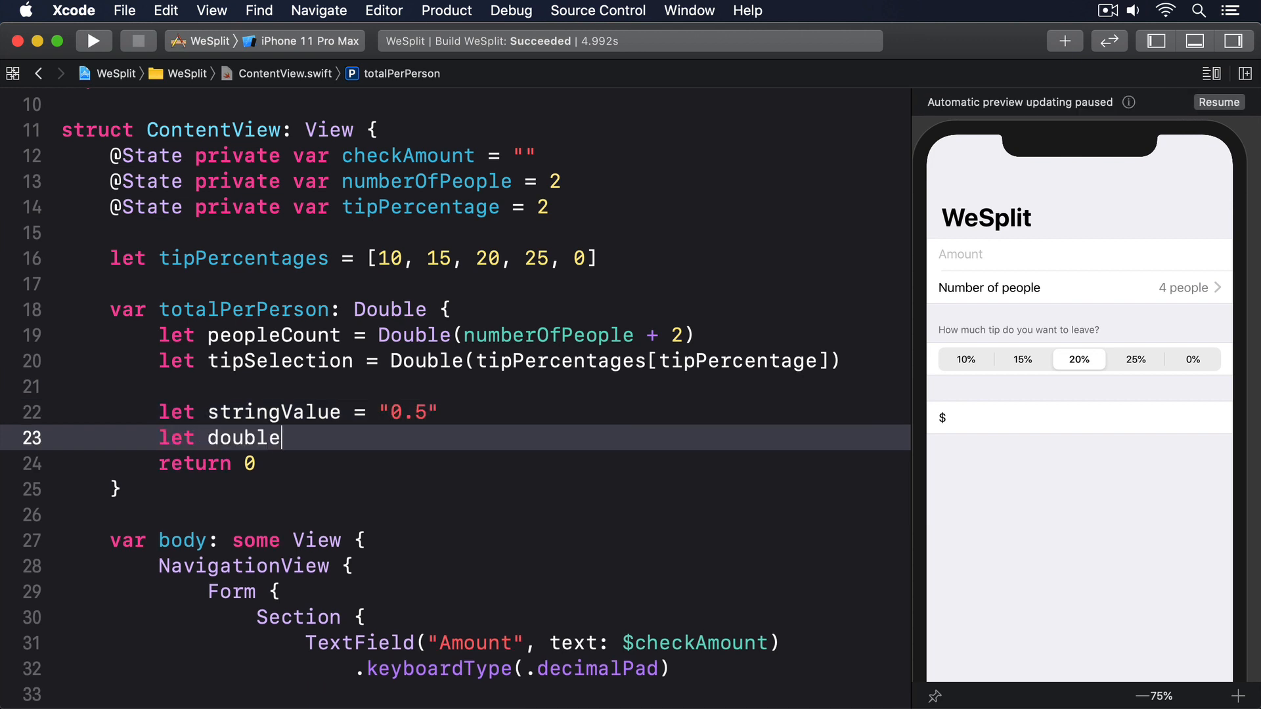
pyautogui.write('Value = Double(s')
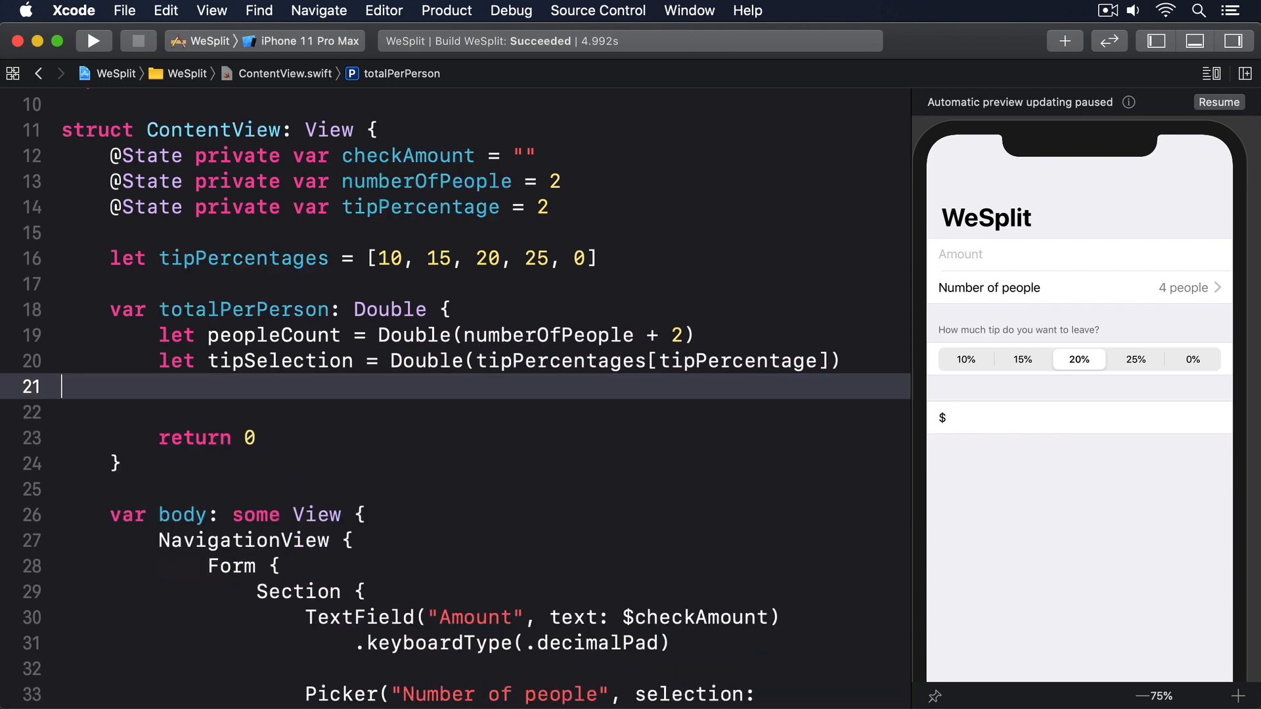
# Add let orderAmount = Double(checkAmount) ?? 0 inside totalPerPerson.
pyautogui.write('let orderA')
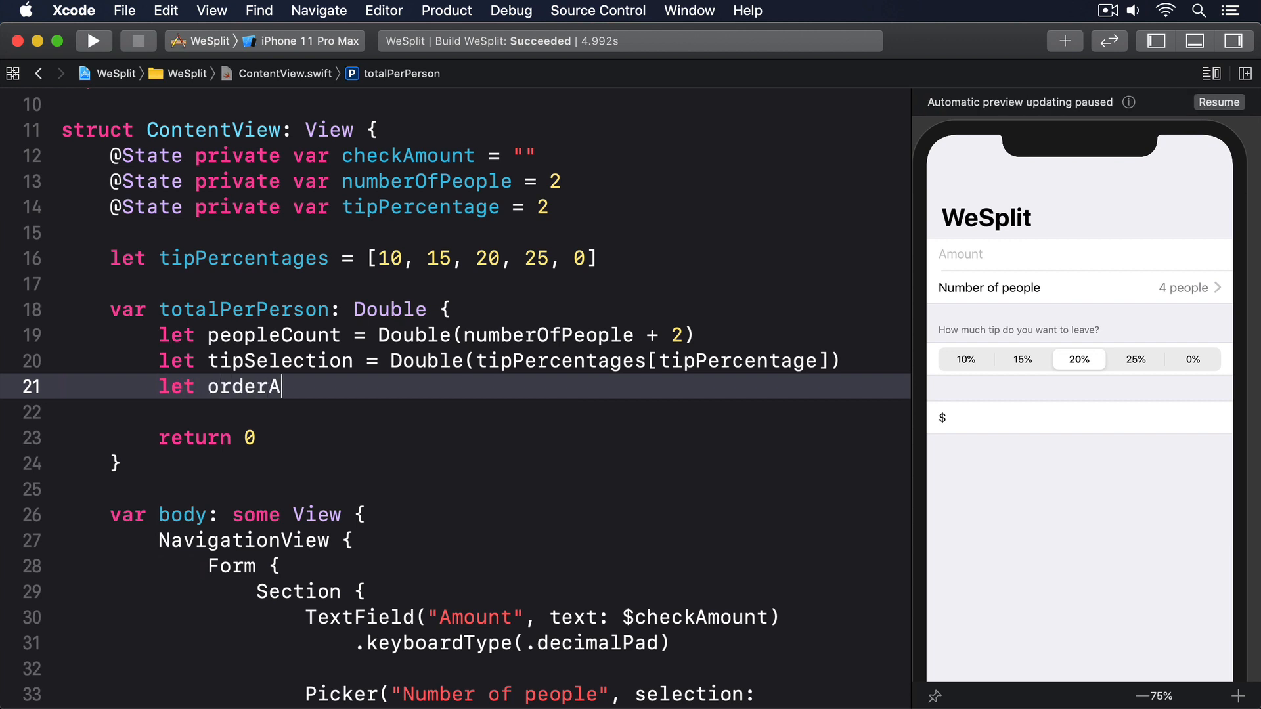
pyautogui.write('mount = Double(')
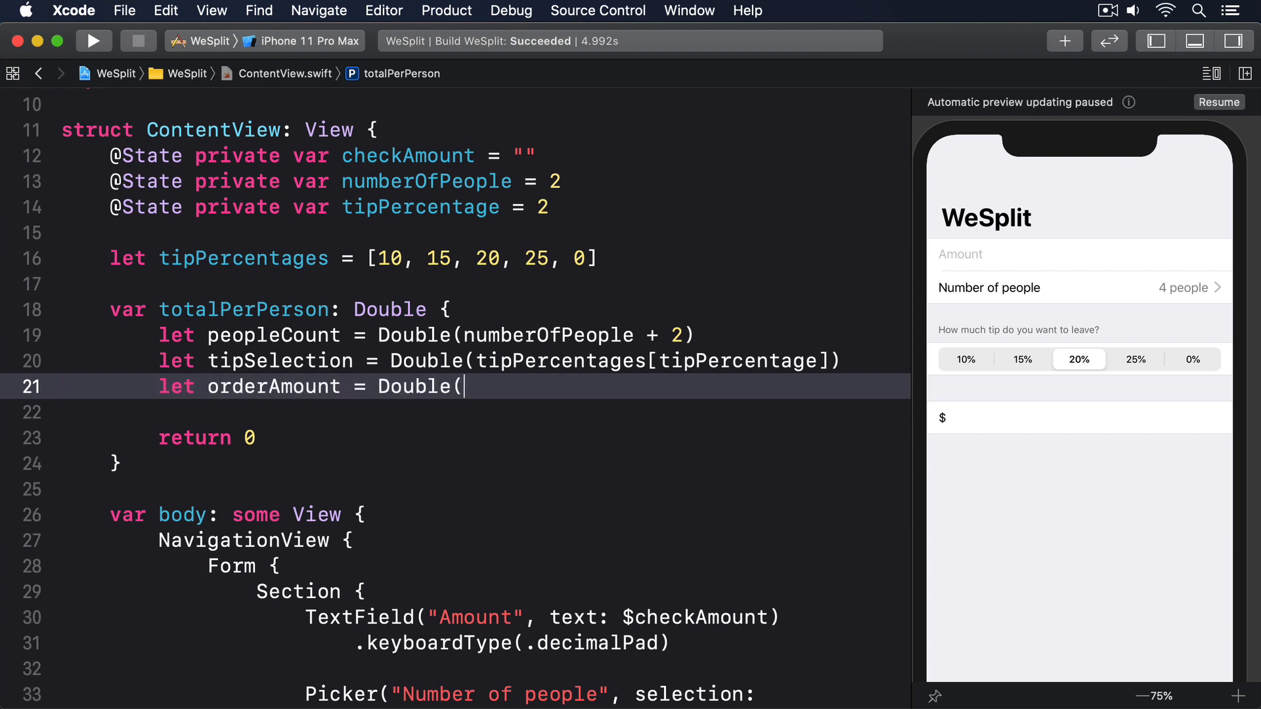
pyautogui.write('checkAmount)')
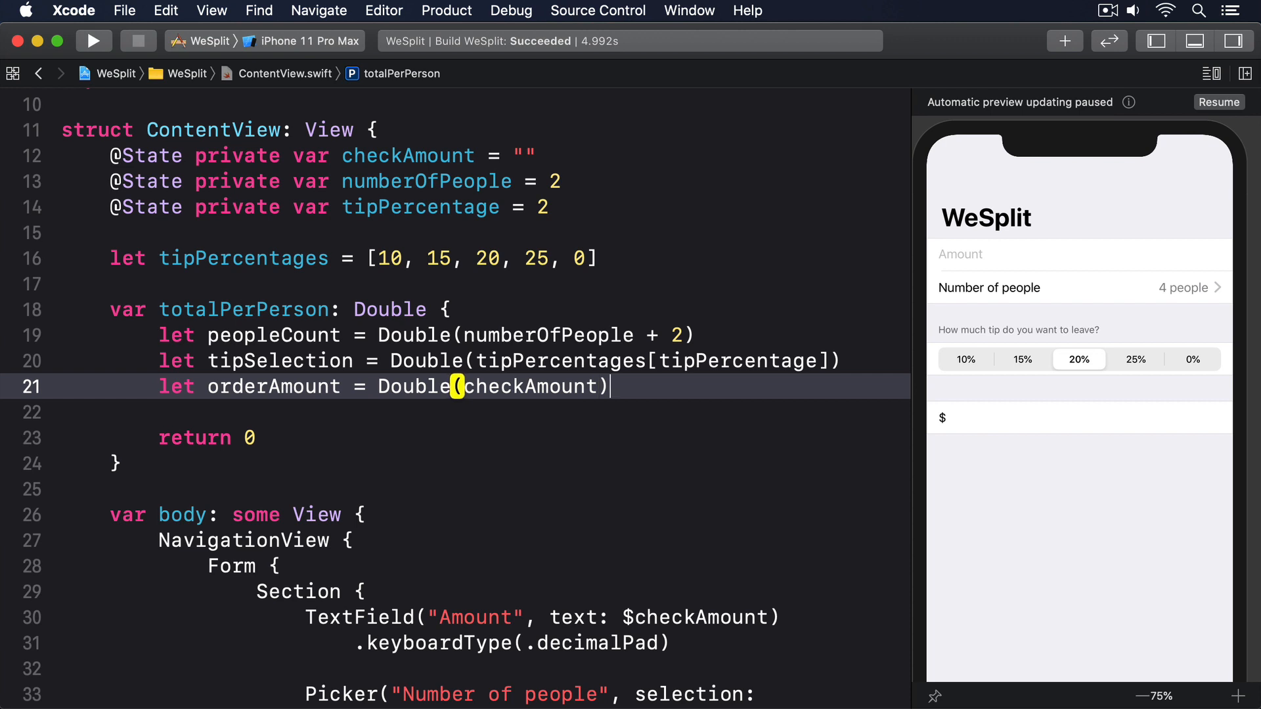
pyautogui.write('?? 0')
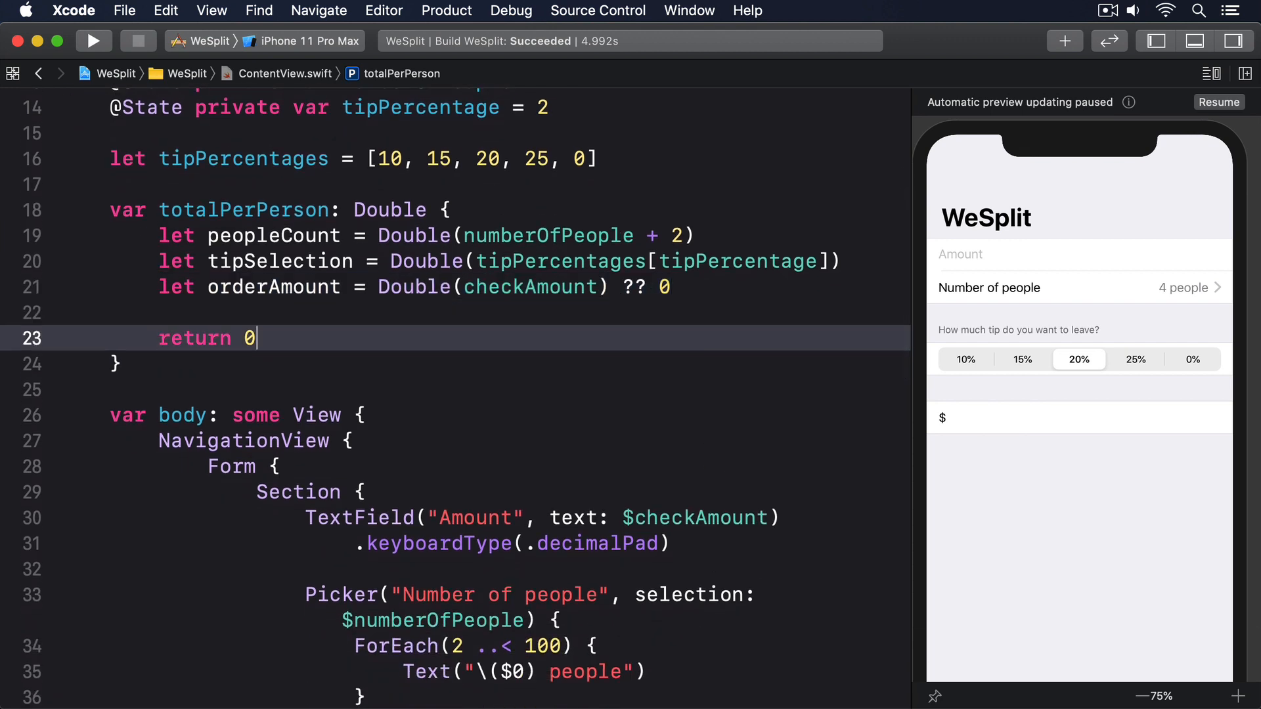
# Compute tipValue = orderAmount / 100 * tipSelection, grandTotal and amountPerPerson = grandTotal / peopleCount.
pyautogui.write('let tipValue')
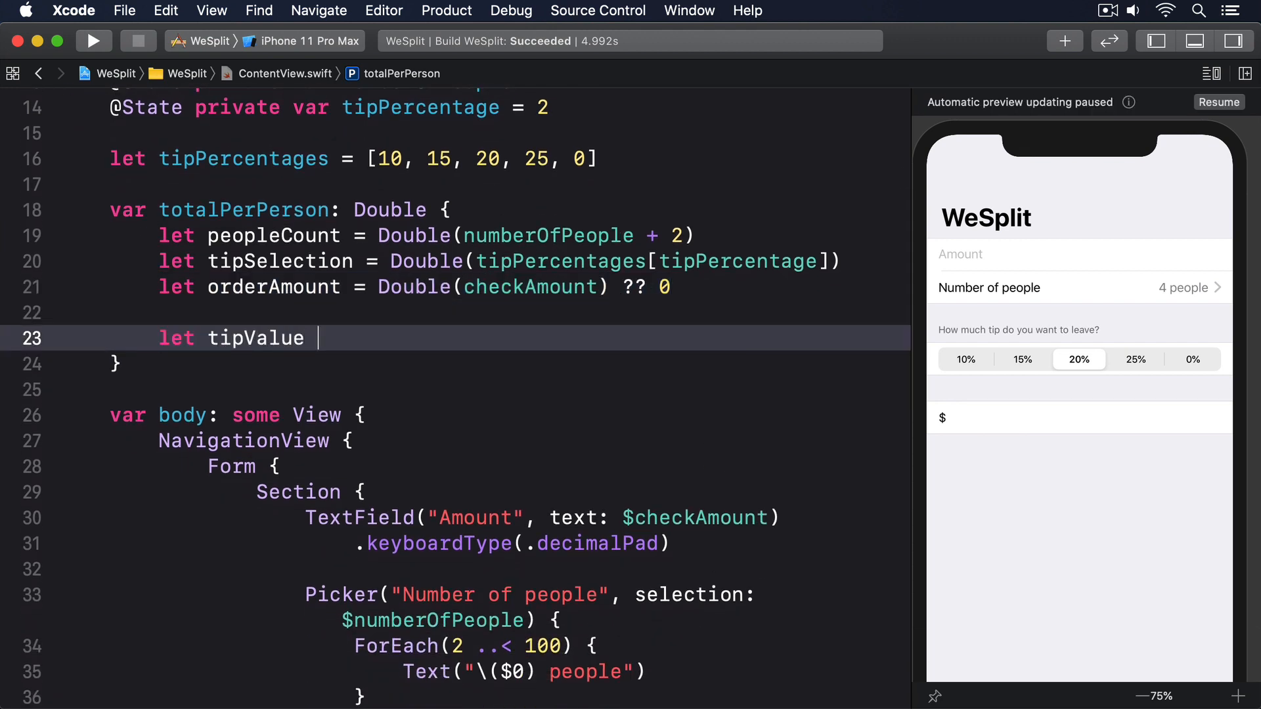
pyautogui.write('= orderAmount /')
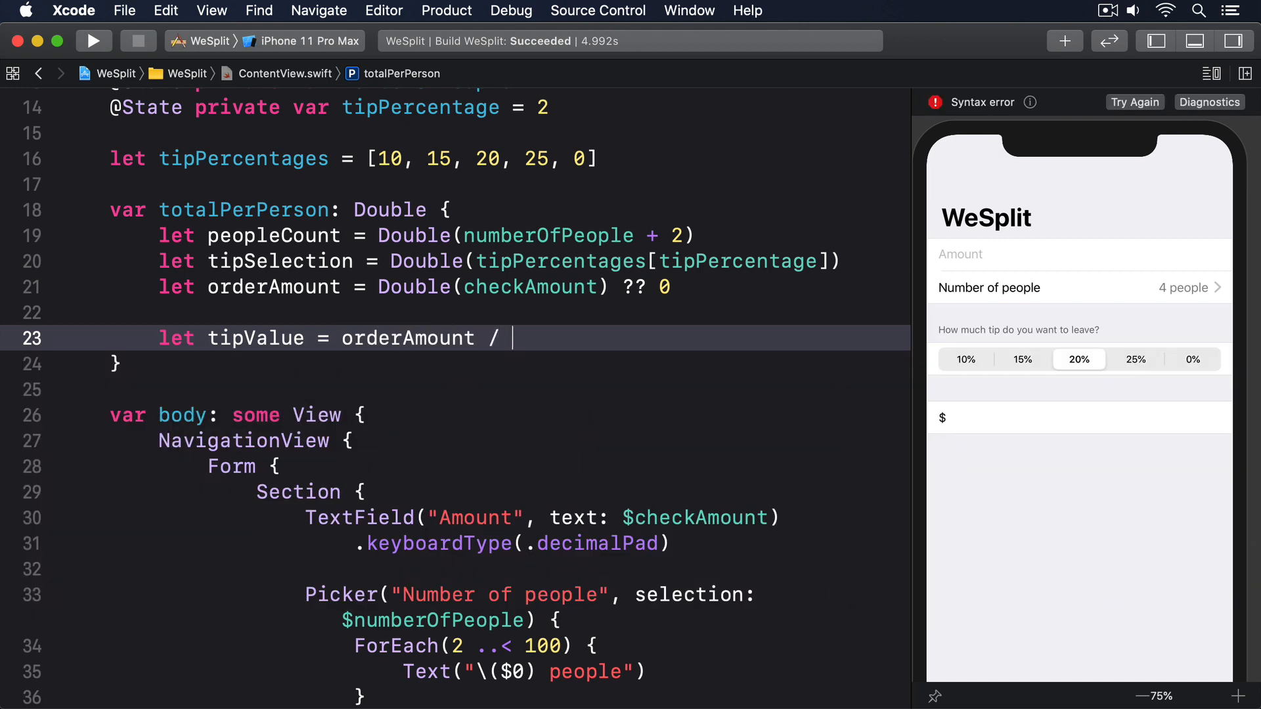
pyautogui.write('100 * tipSelection')
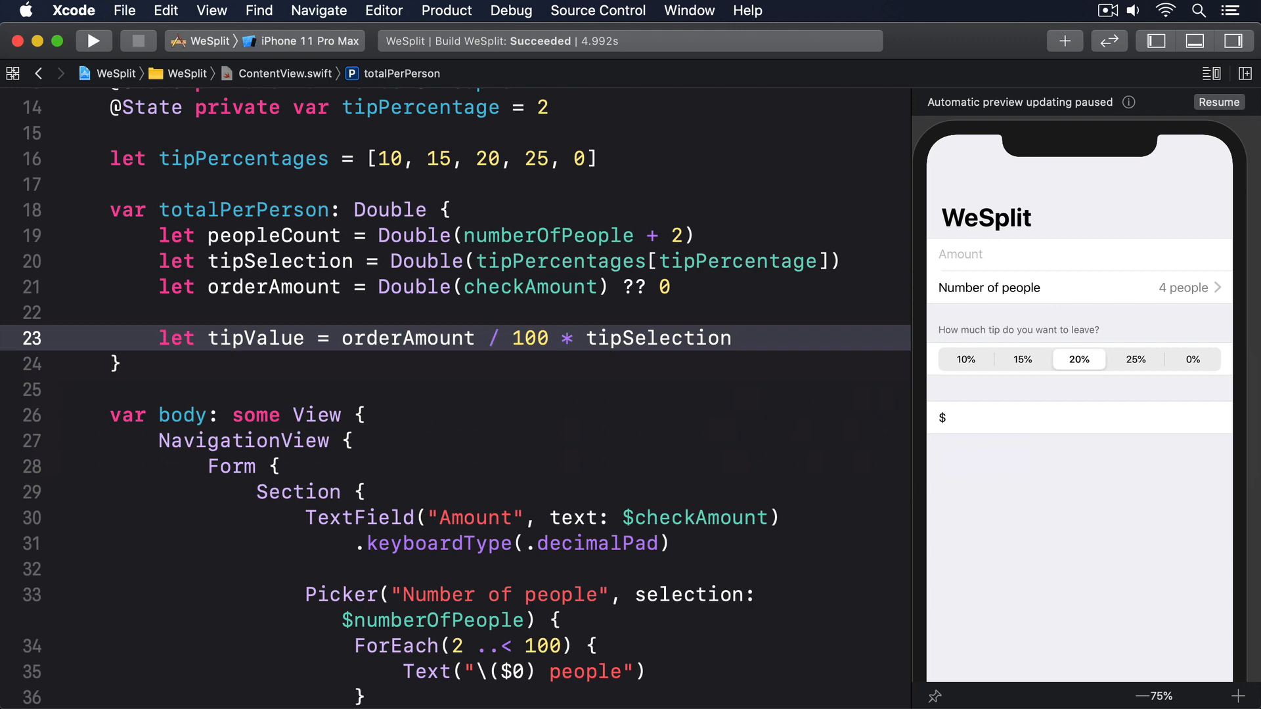
pyautogui.write('let grandTotal = or')
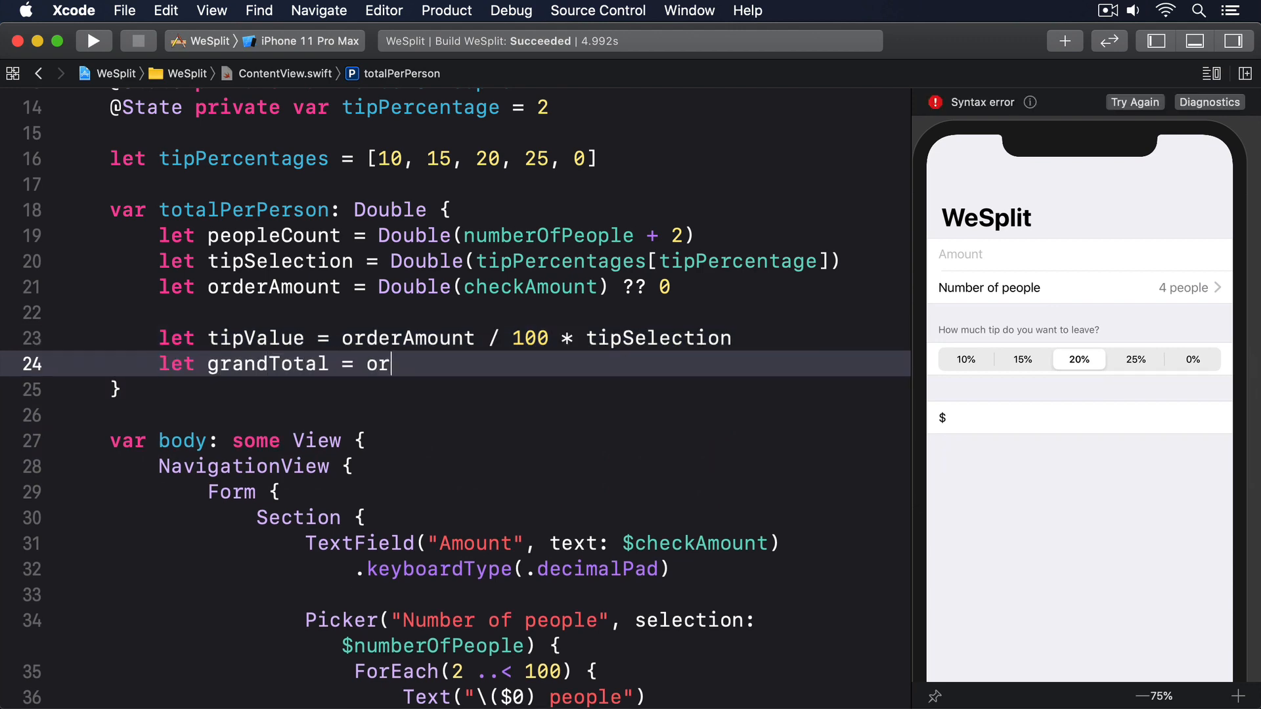
pyautogui.write('derAmount + tipValue')
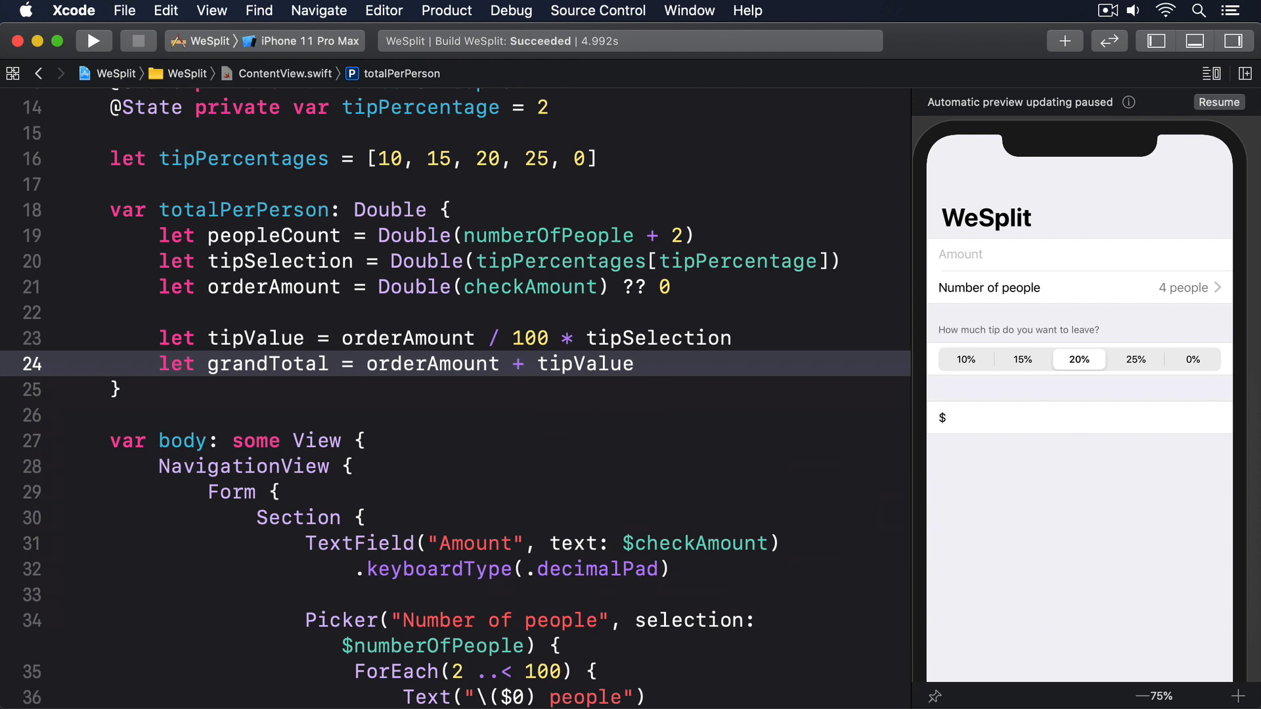
pyautogui.write('let amountPerPerson')
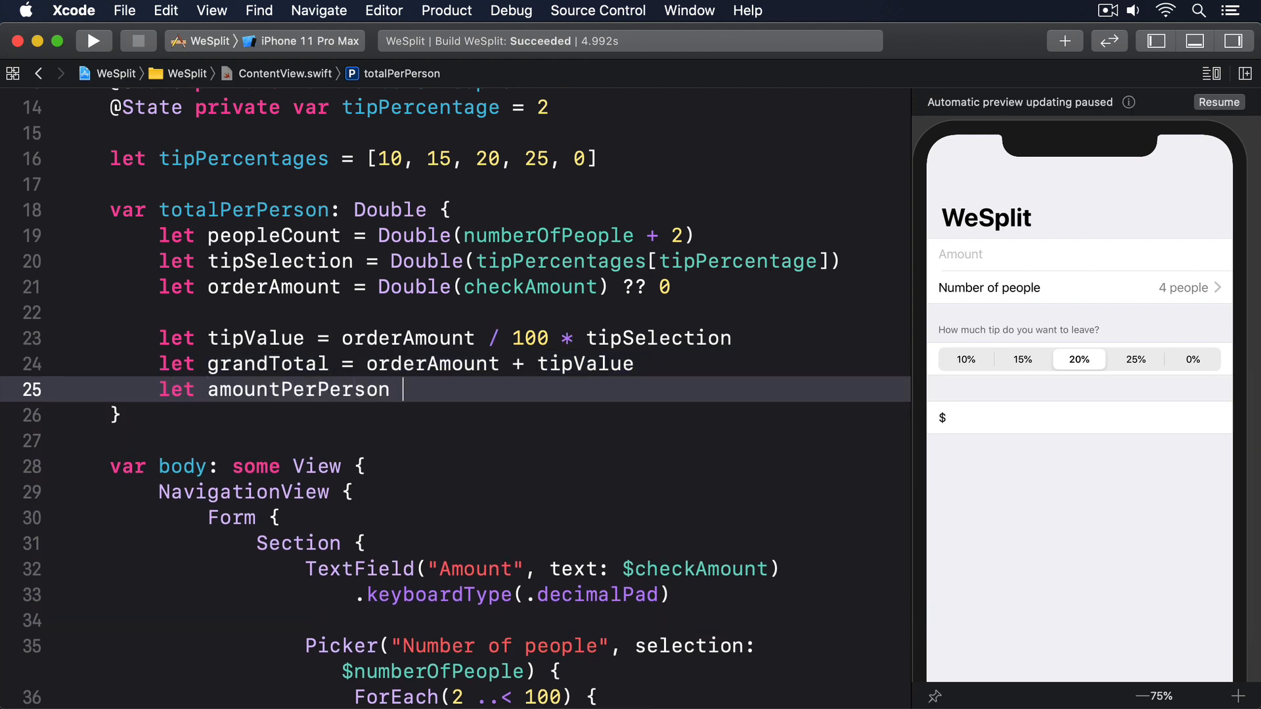
pyautogui.write('= grandTotal / peopleCount')
pyautogui.write('return amountPerPerson')
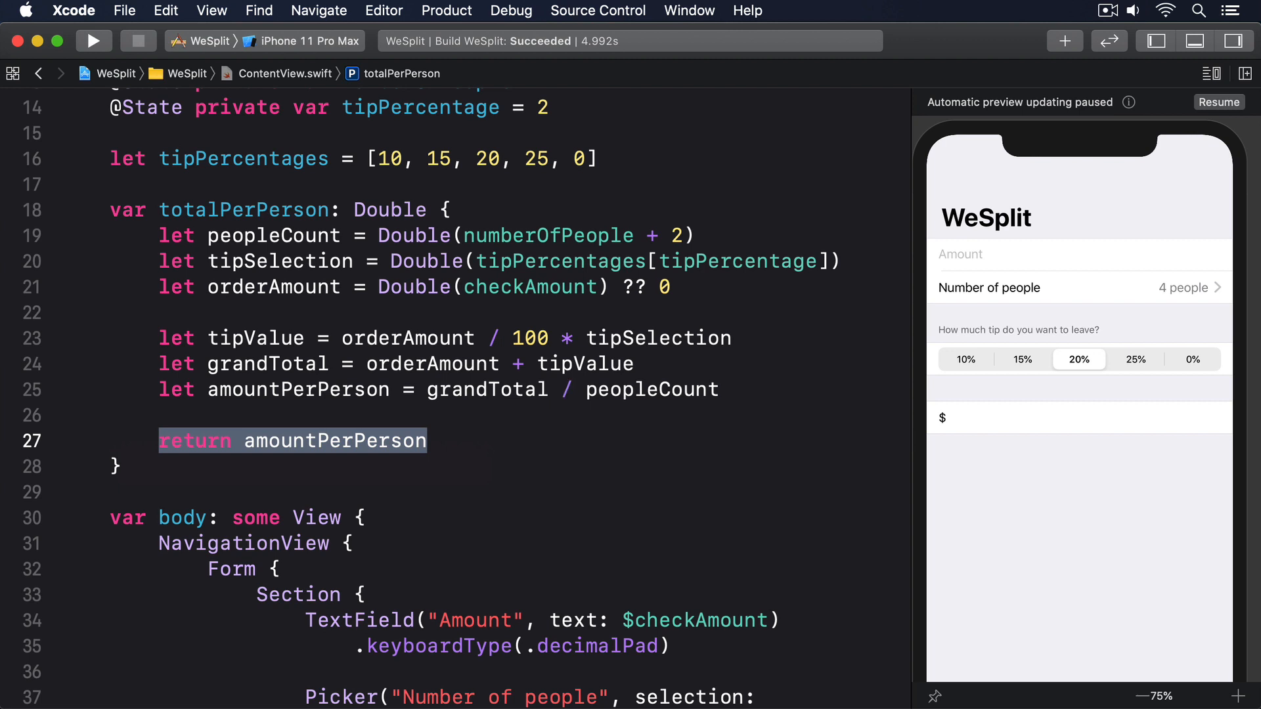
# Show totalPerPerson in the last Section's Text instead of checkAmount and run the app.
pyautogui.scroll(-3)
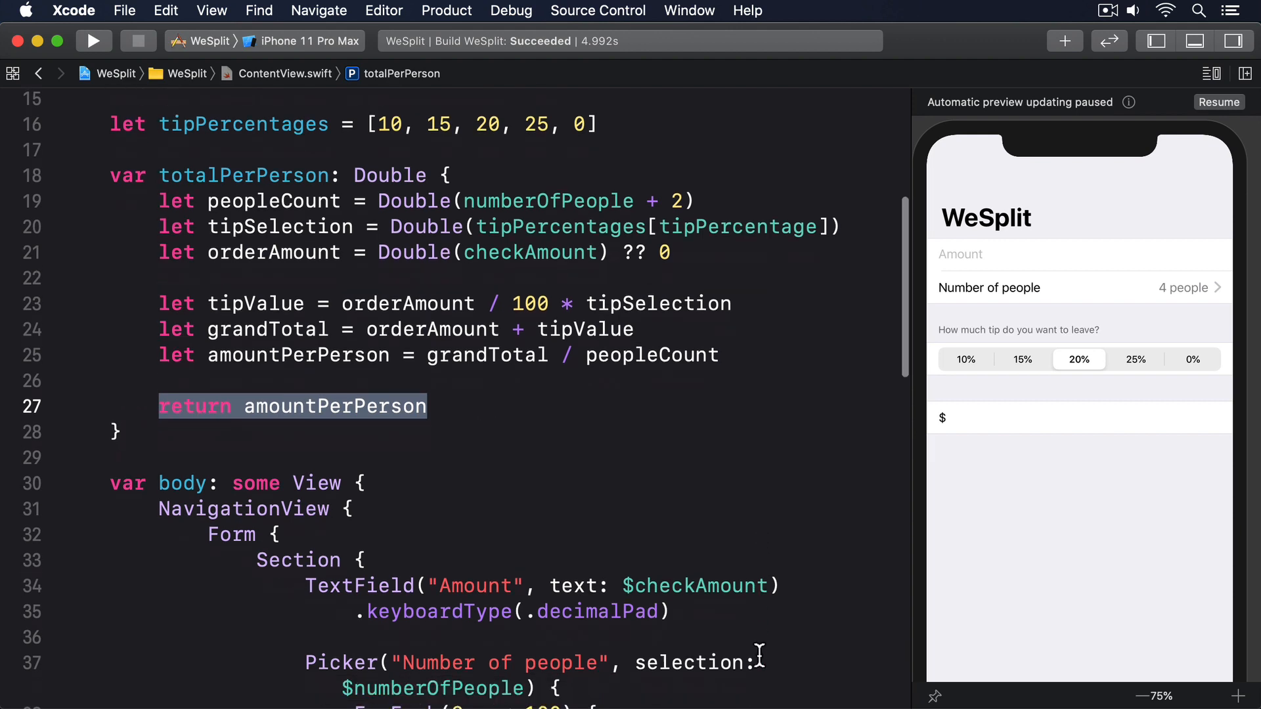
pyautogui.scroll(-3)
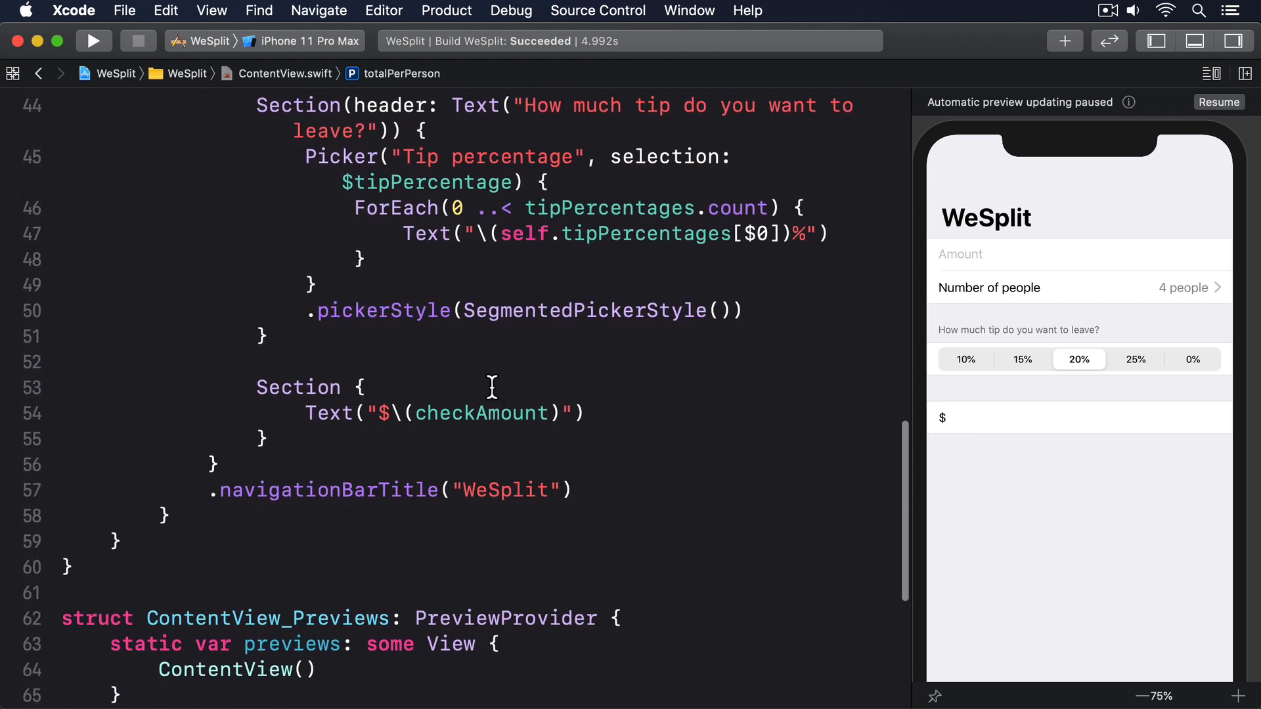
pyautogui.write('t')
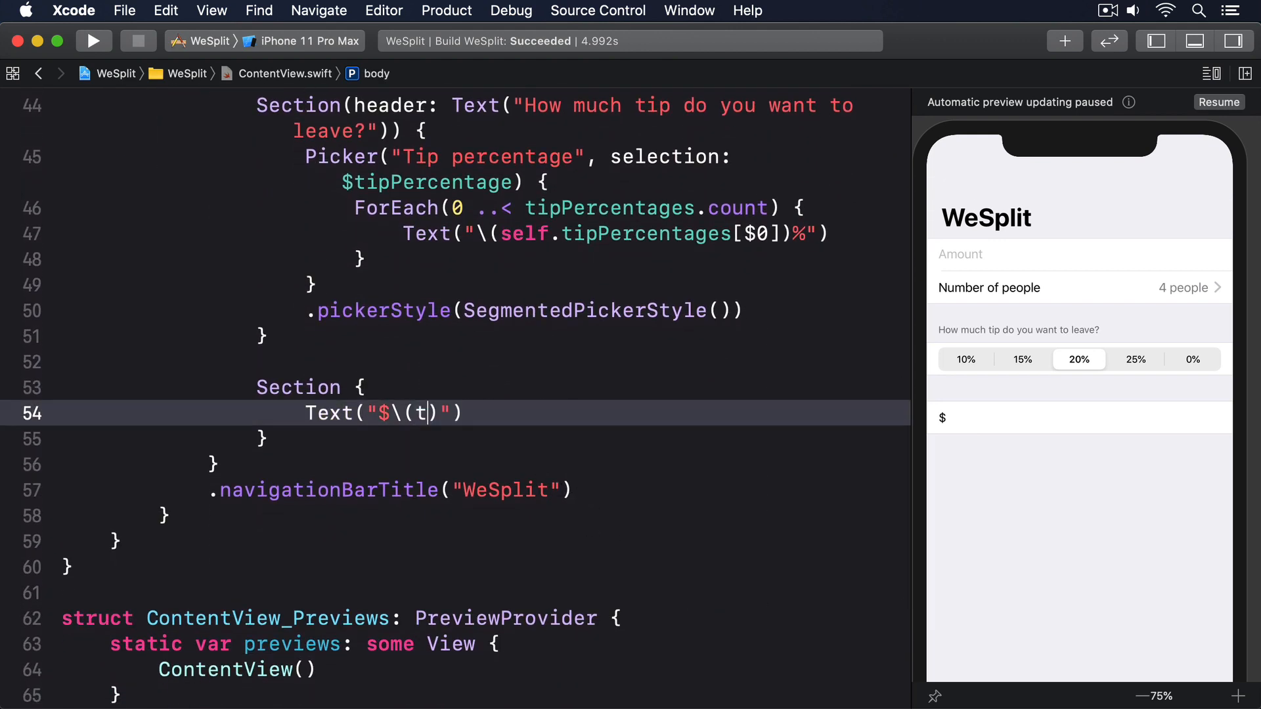
pyautogui.write('otalPerPerson')
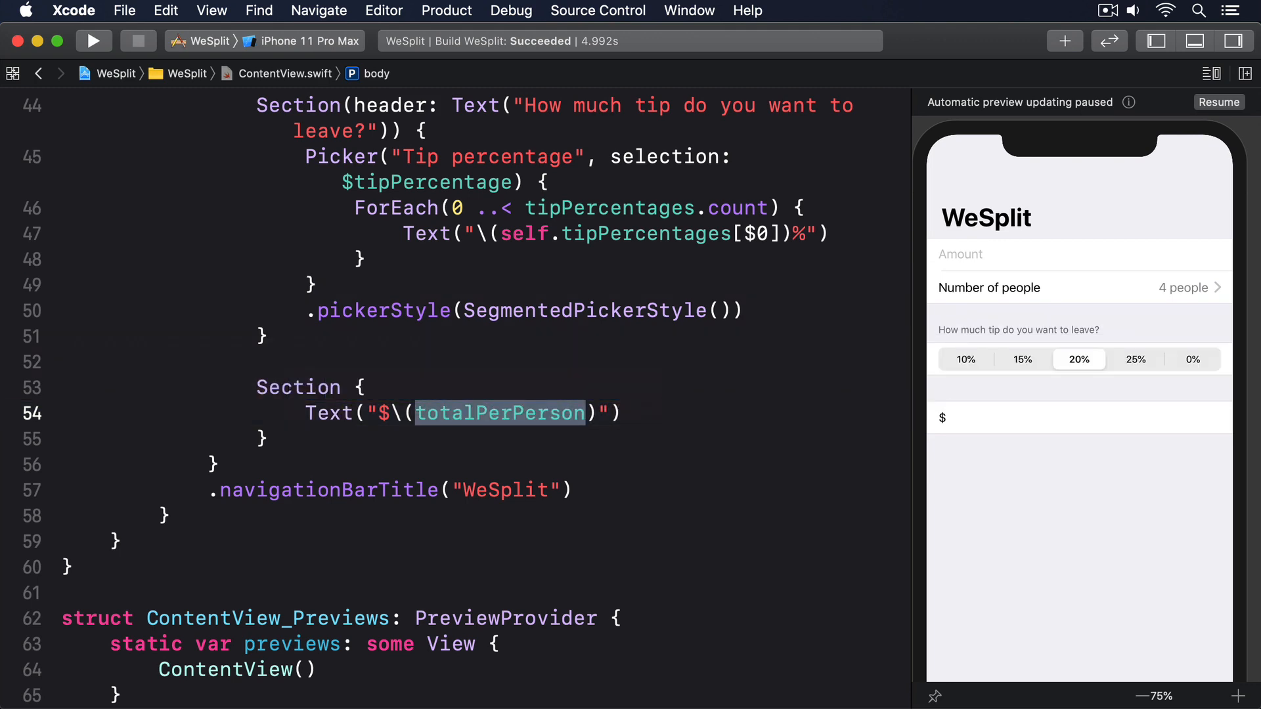
pyautogui.click(95, 41)
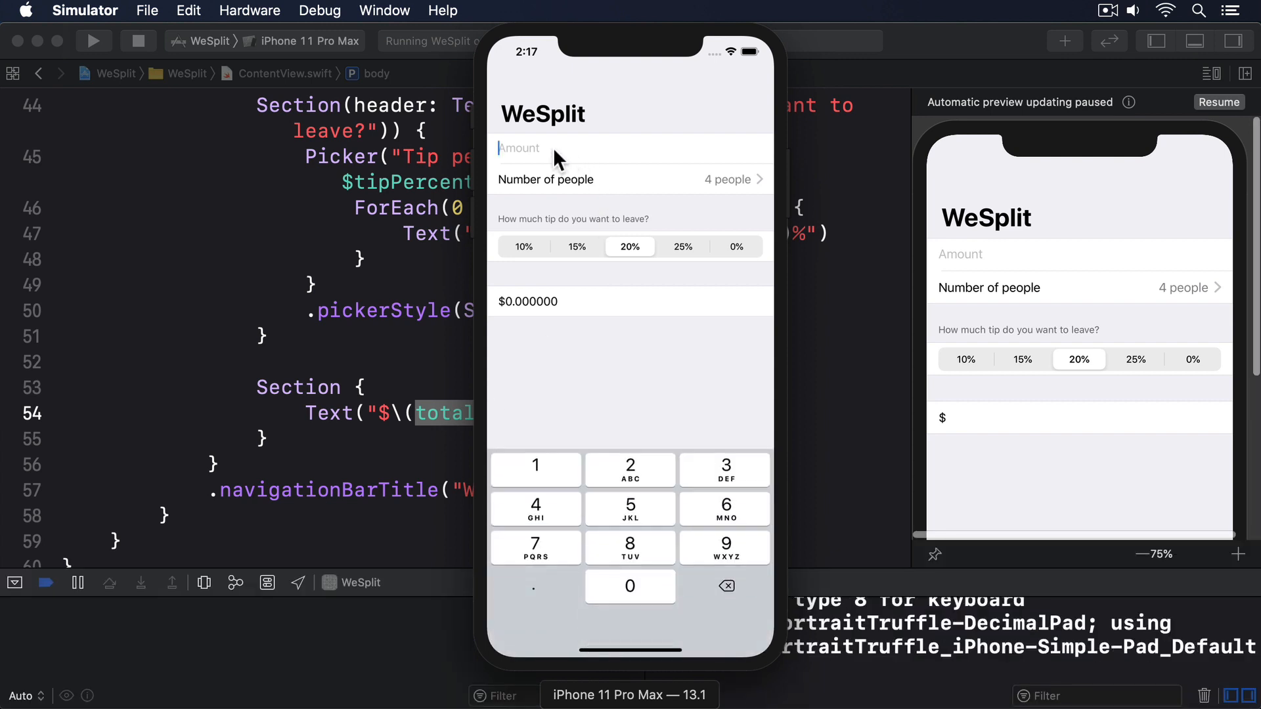
# Enter a 35 amount and pick 8 people, confirming $5.250000 per person.
pyautogui.click(726, 465)
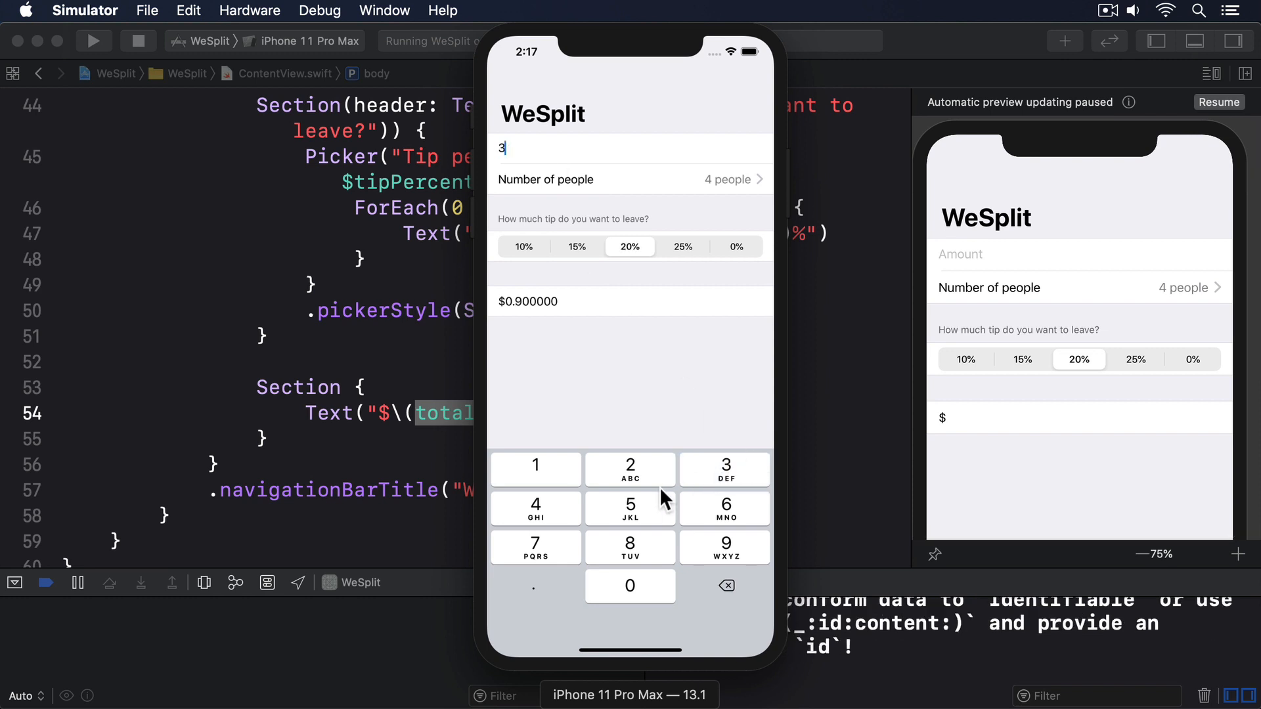
pyautogui.click(629, 178)
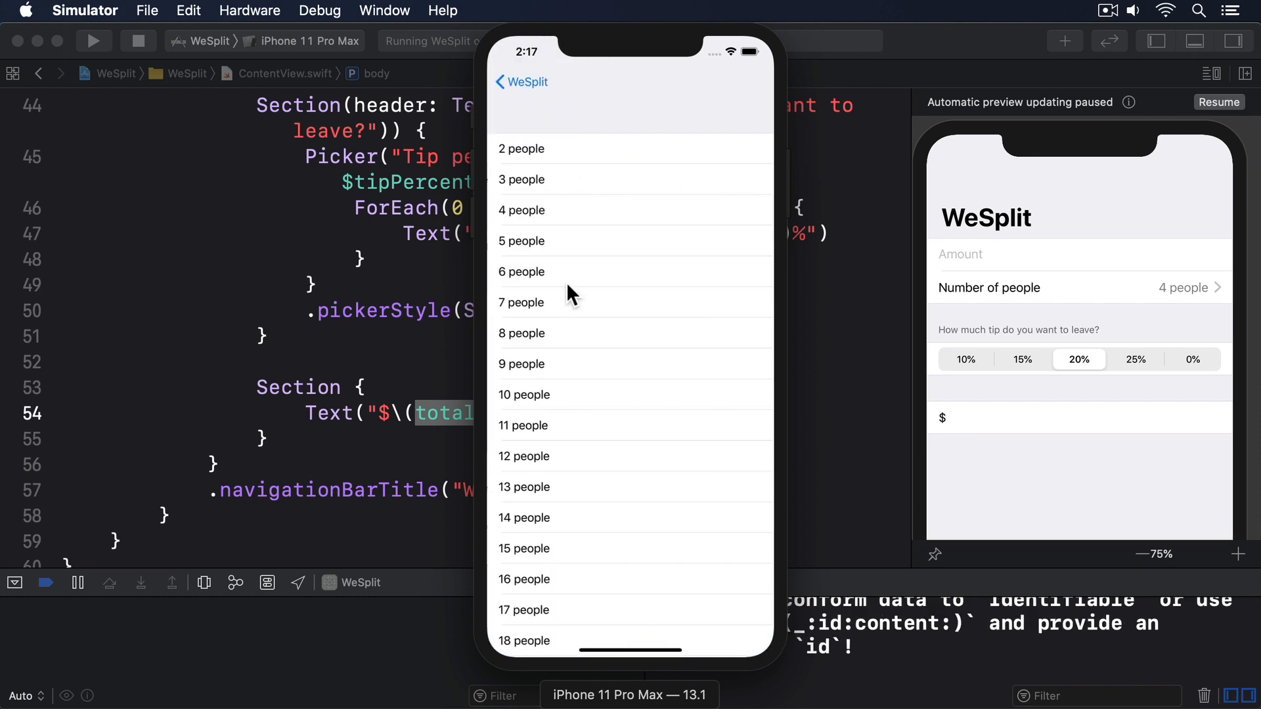
pyautogui.click(522, 332)
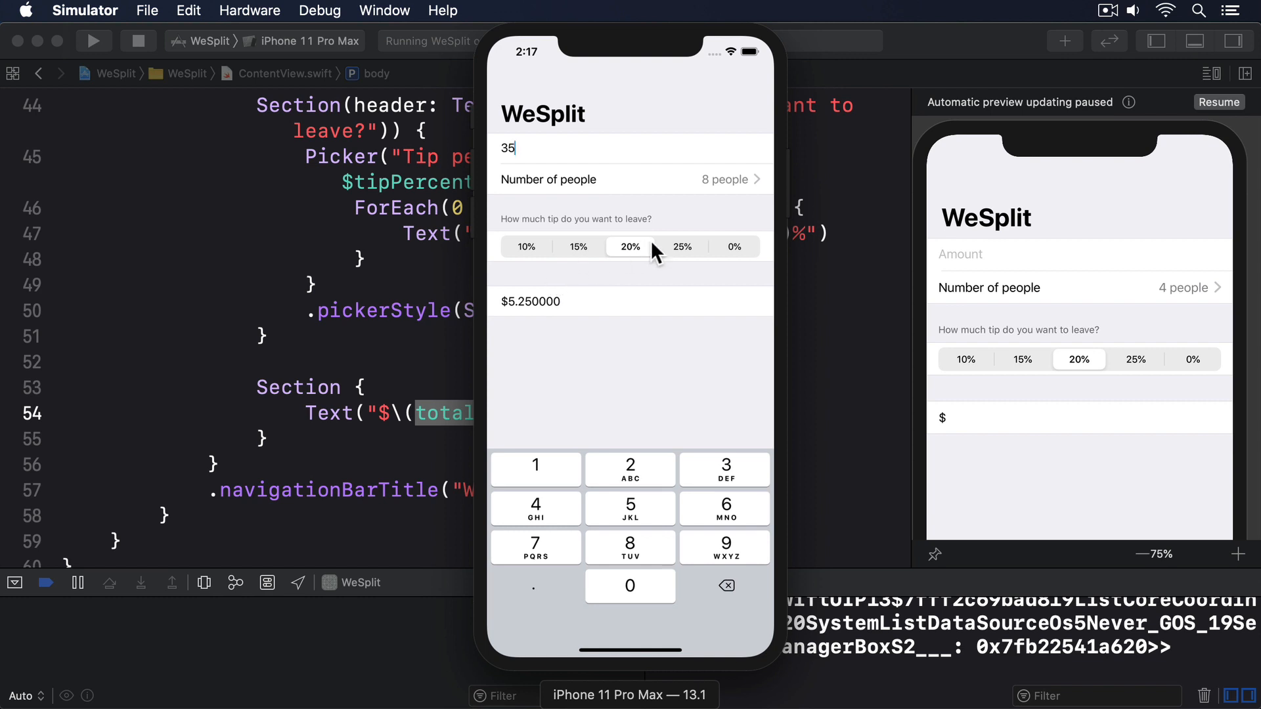
pyautogui.click(681, 247)
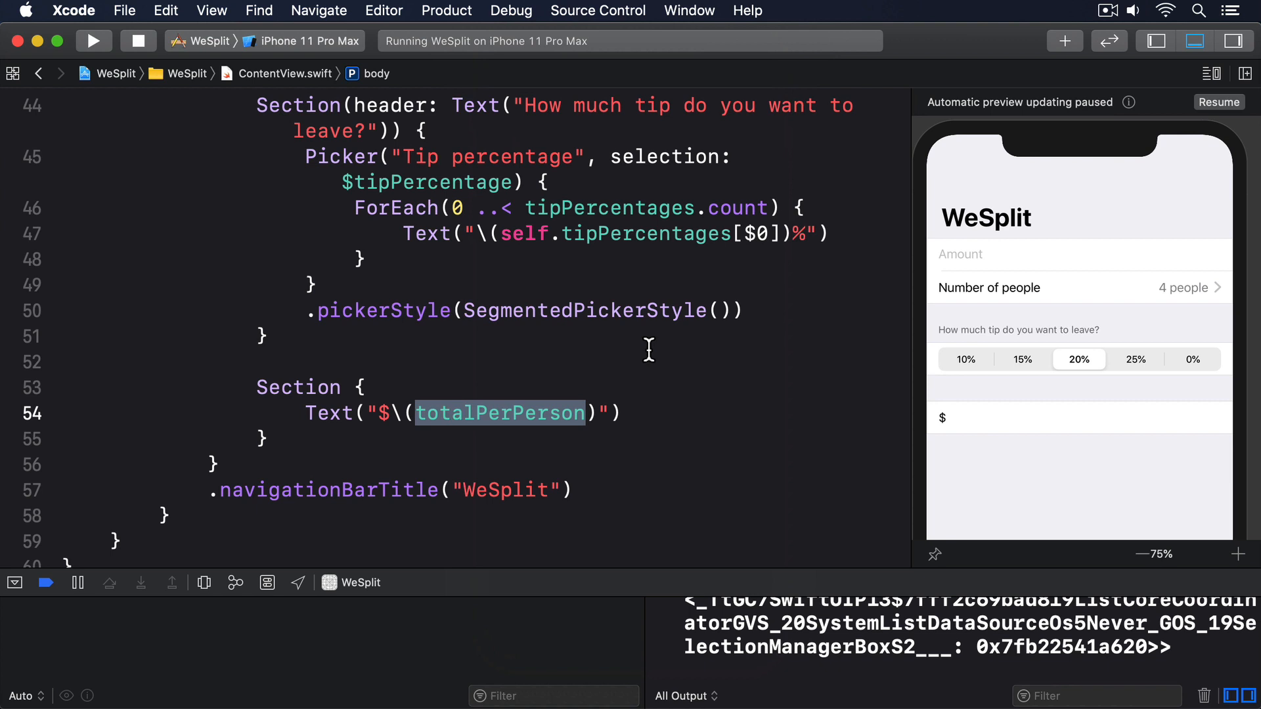
# Format totalPerPerson with specifier "%.2f" and rebuild the app.
pyautogui.write(', specifier: "%.2f')
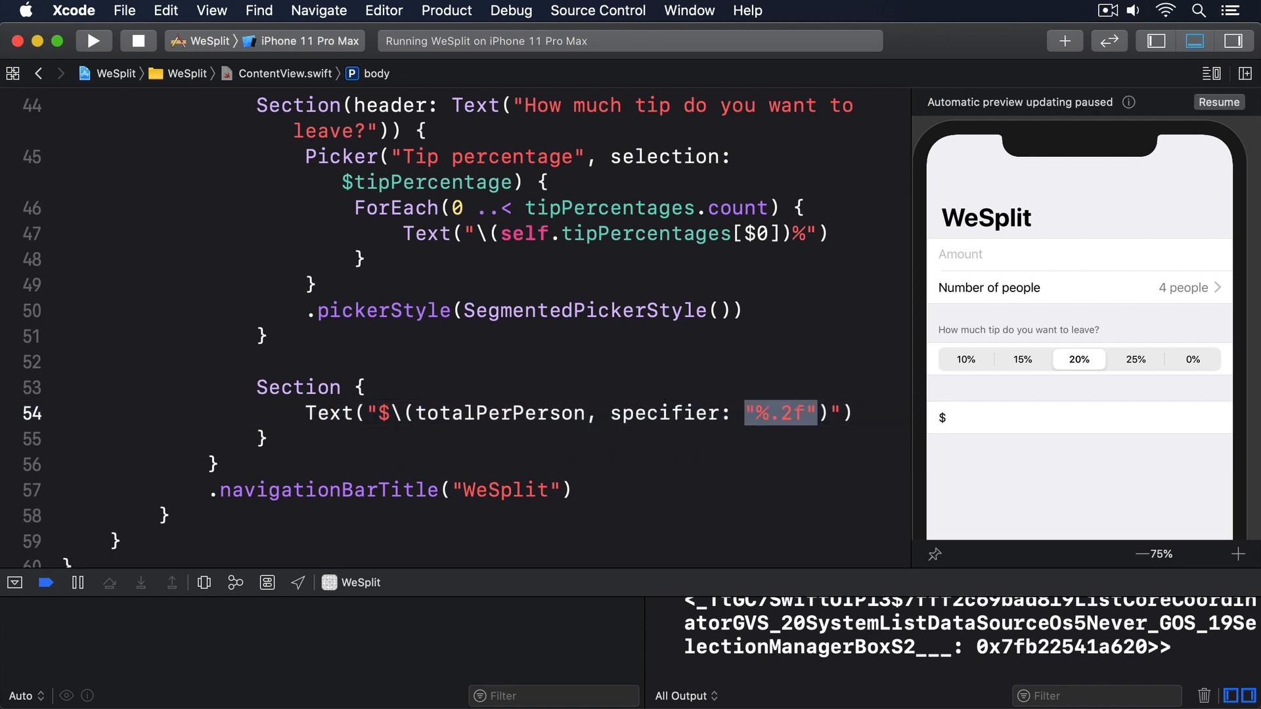
pyautogui.click(92, 41)
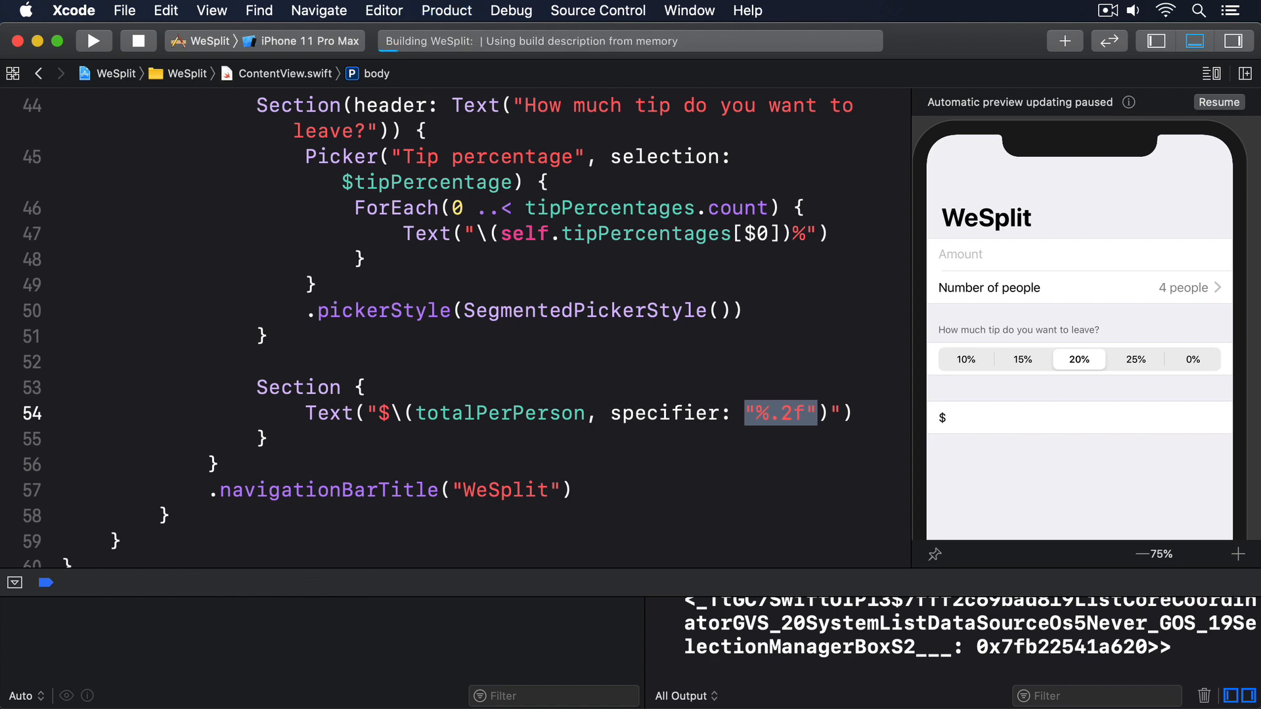